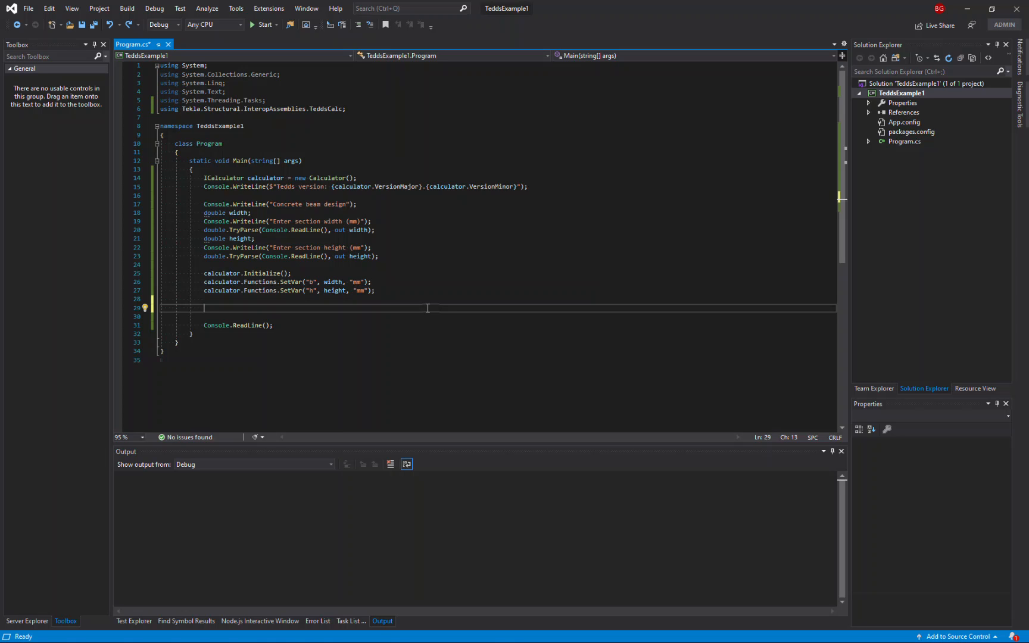
Step: Write calculator.InitializeCalc("", "", variables); on line 29 after the SetVar calls
type("calculator.InitializeCalc")
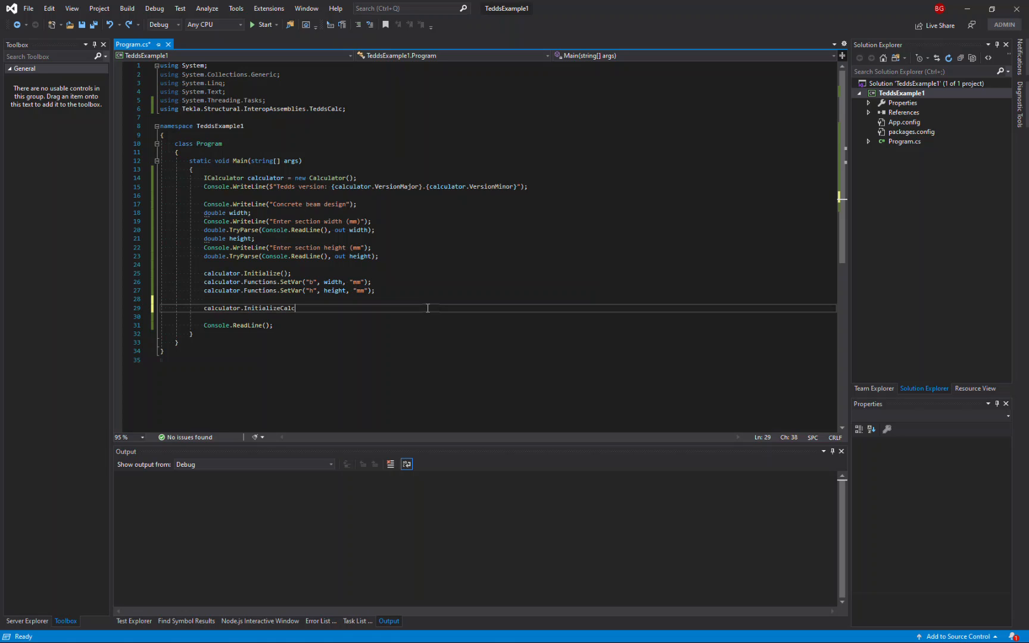
type("()")
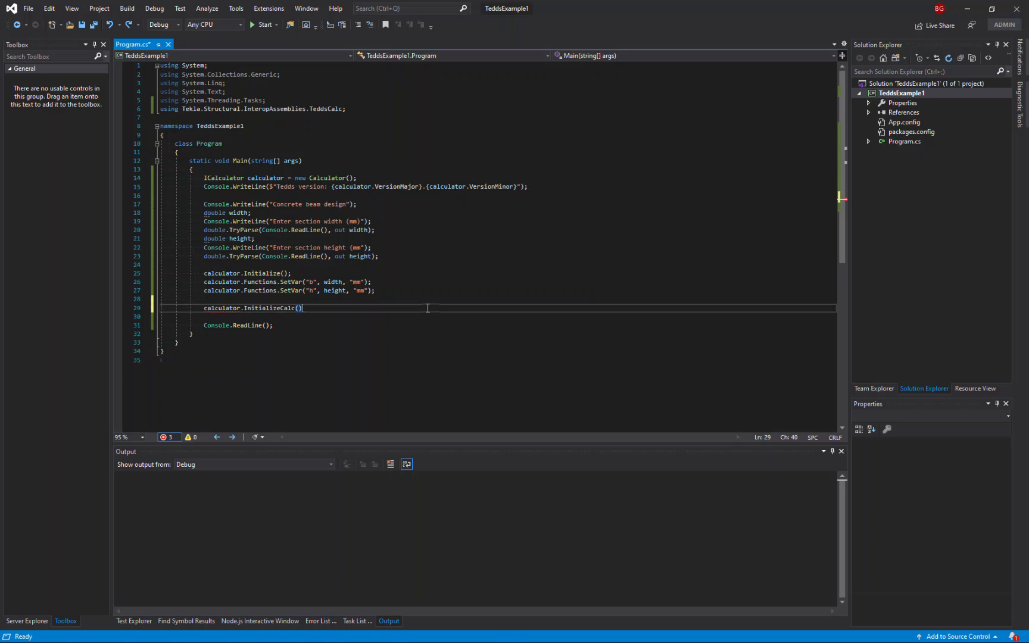
type("\"")
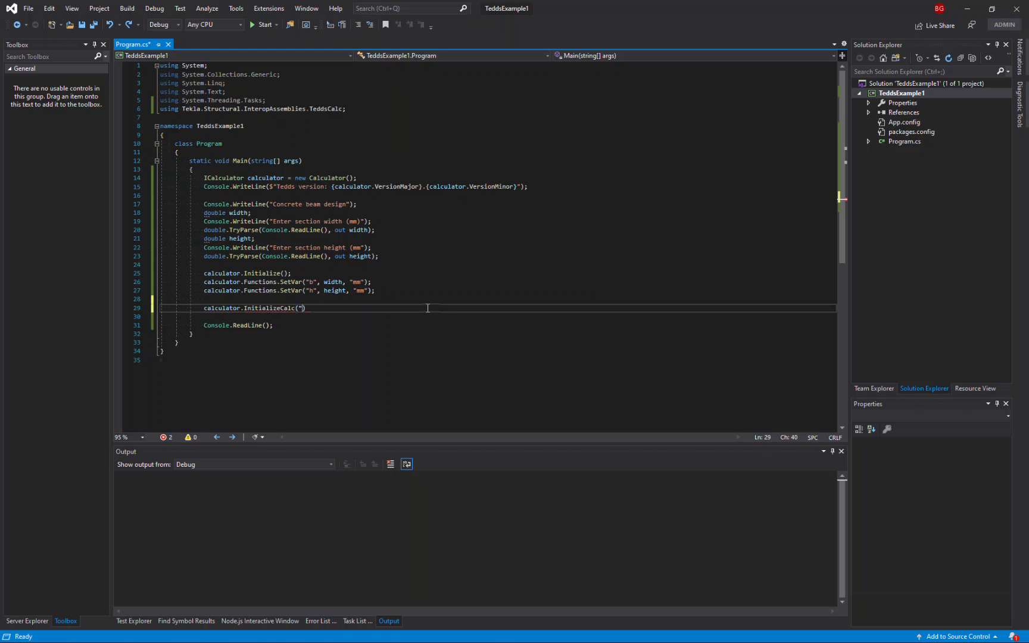
type(", \"")
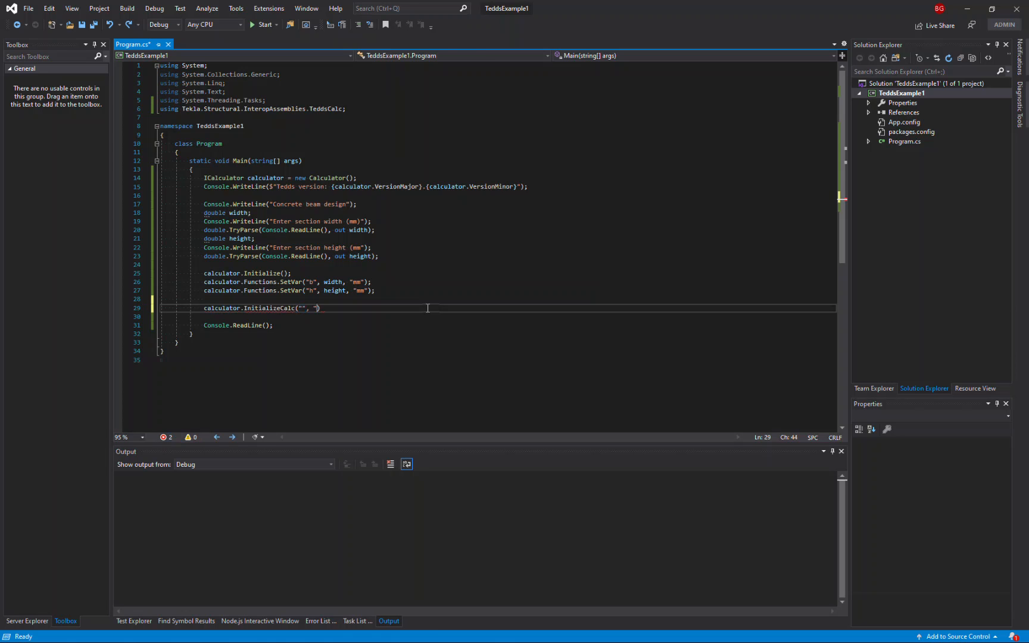
type("\", variables")
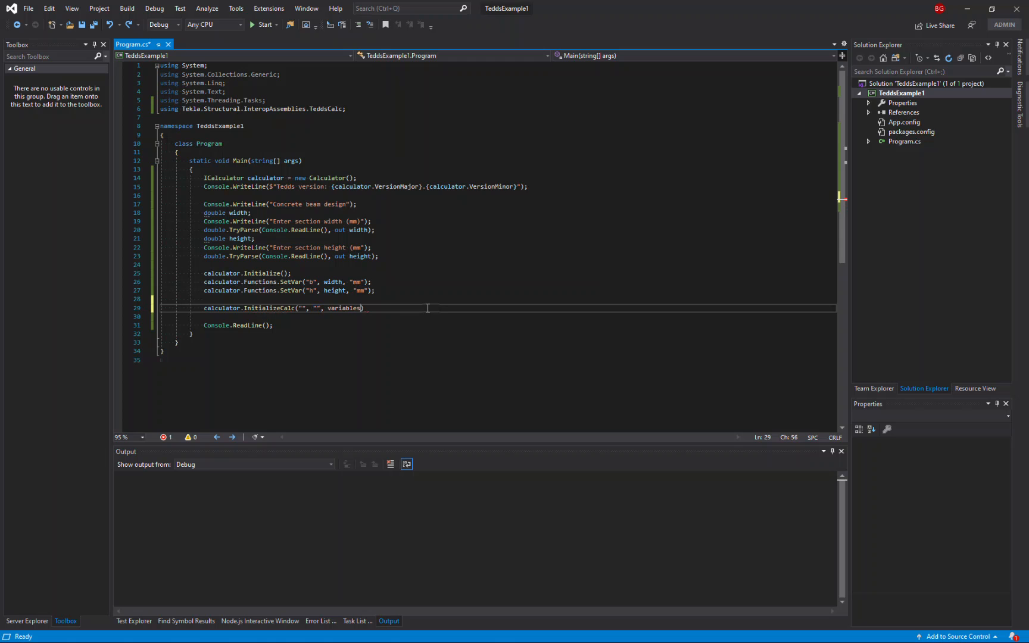
type(";")
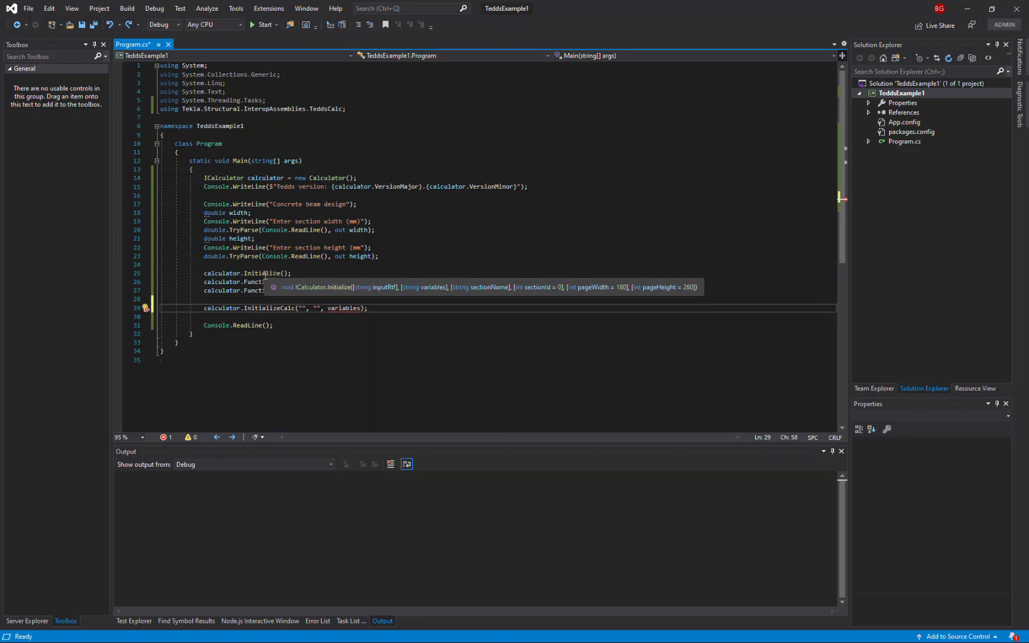
mouse_move(319, 282)
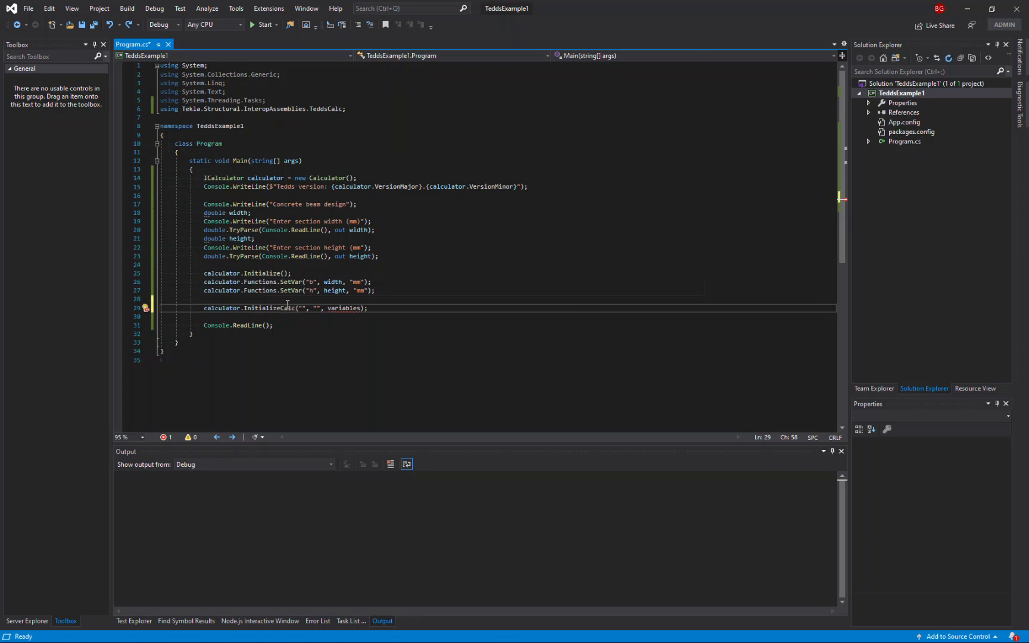
mouse_move(291, 301)
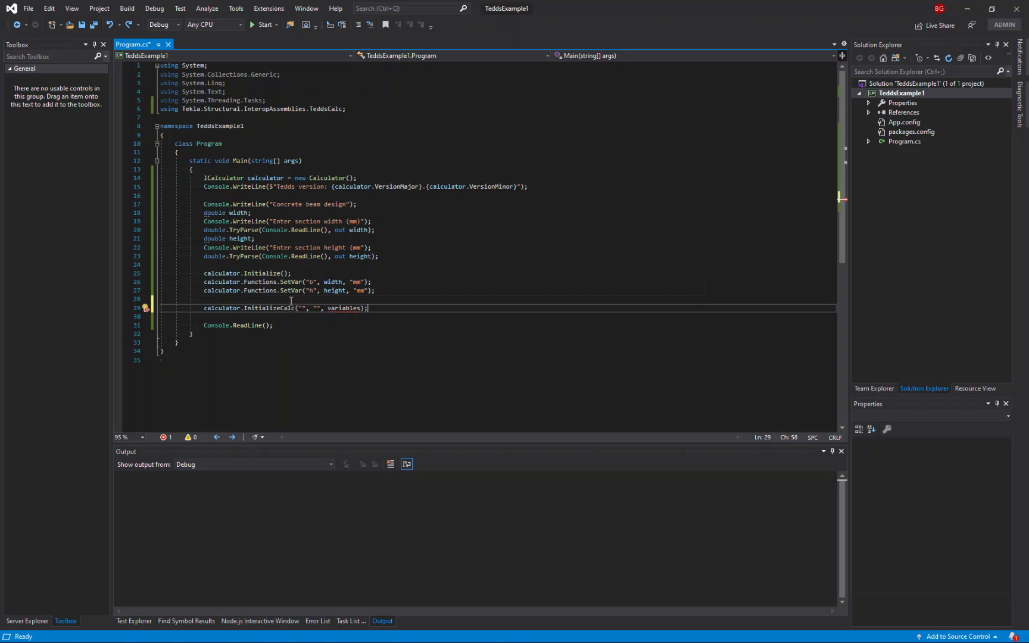
Step: Declare string variables = calculator.GetVariables(); above the InitializeCalc call
type("string")
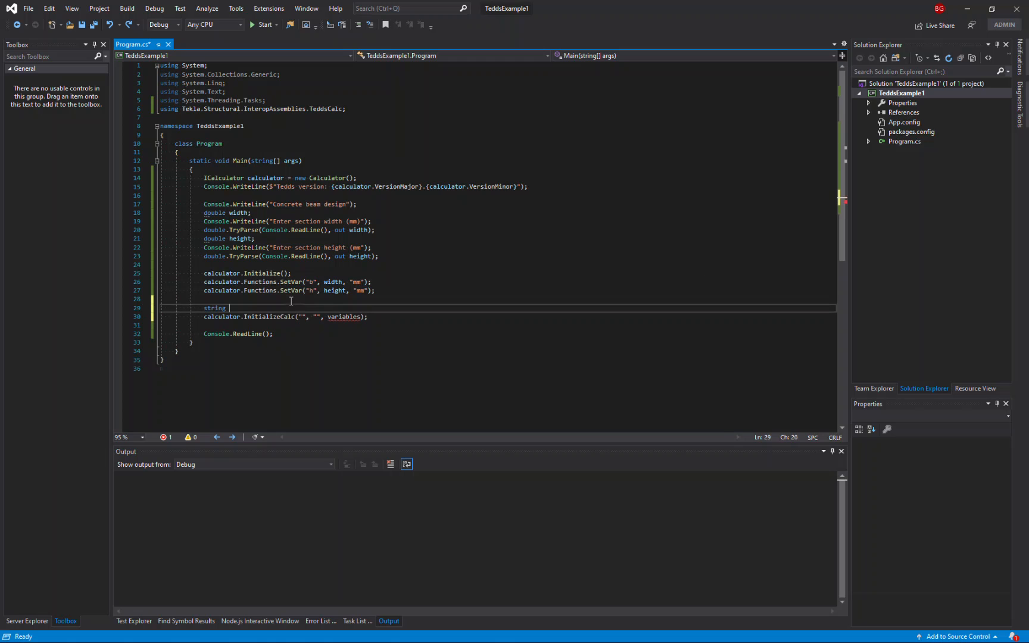
type("variables = calculator.GetVariables(")
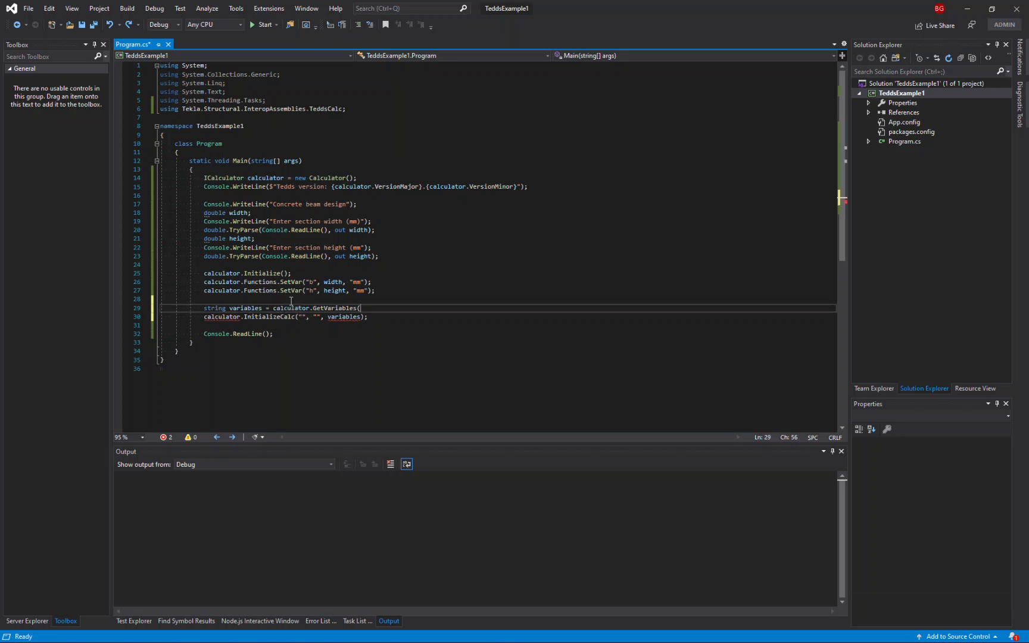
type(")")
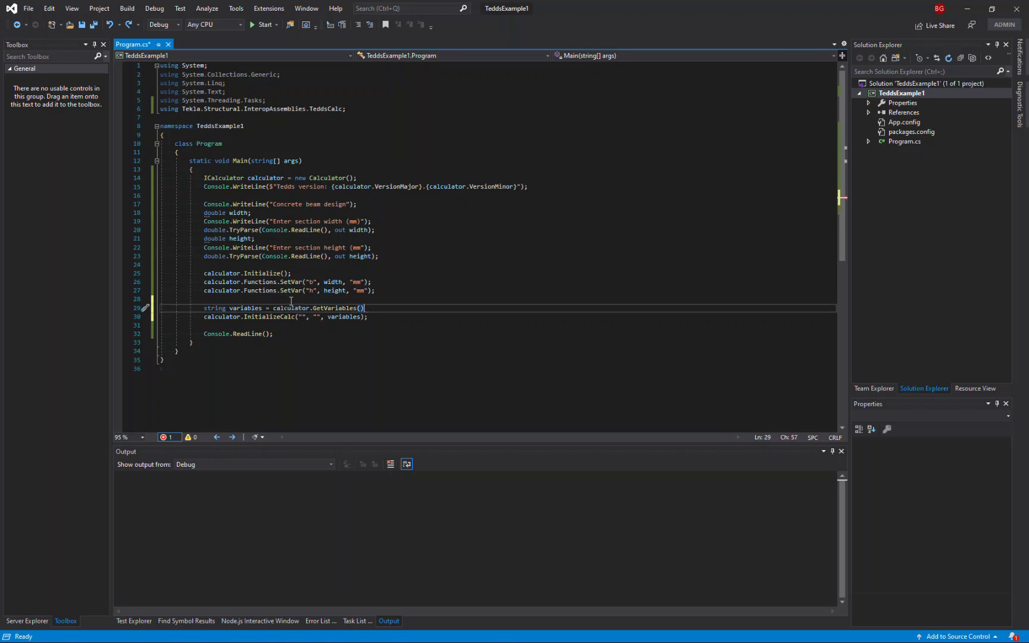
type(";")
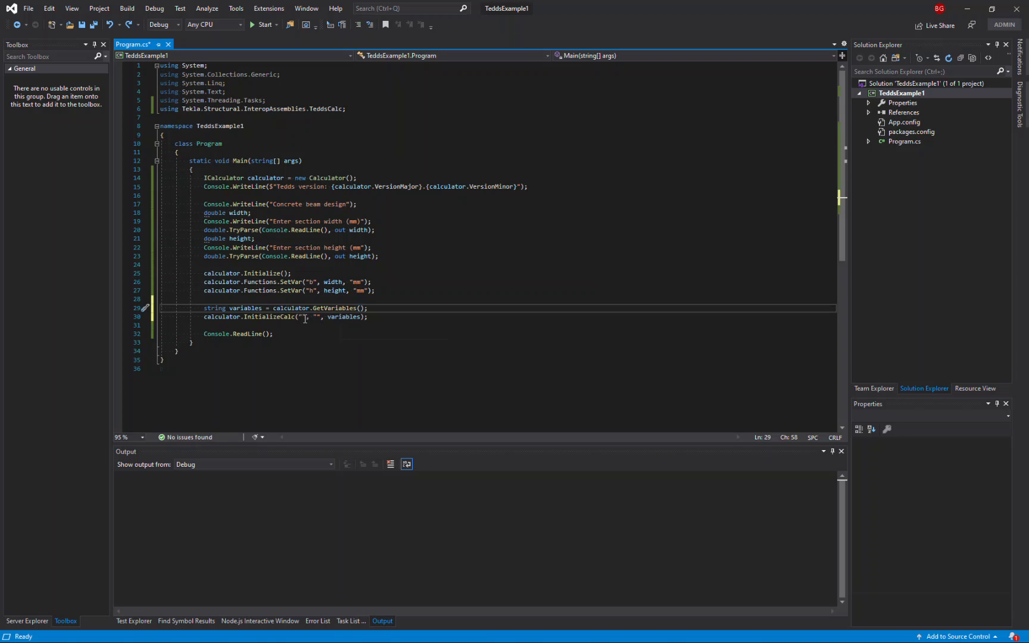
mouse_move(304, 317)
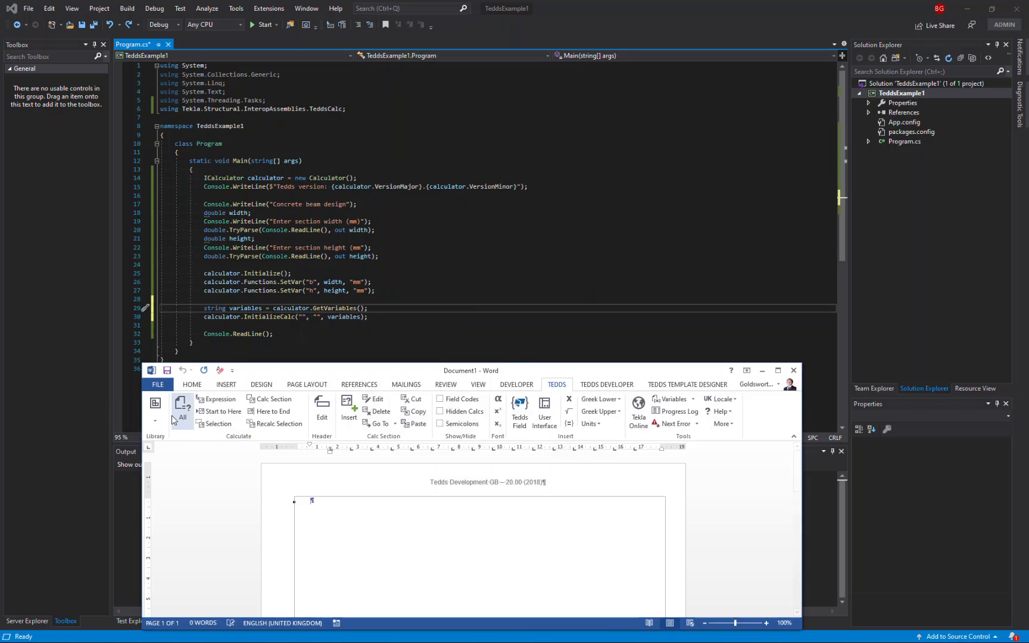
Step: Find RC beam design (EN1992) in the Tedds library and view its properties for the .lbr path and section name
left_click(155, 405)
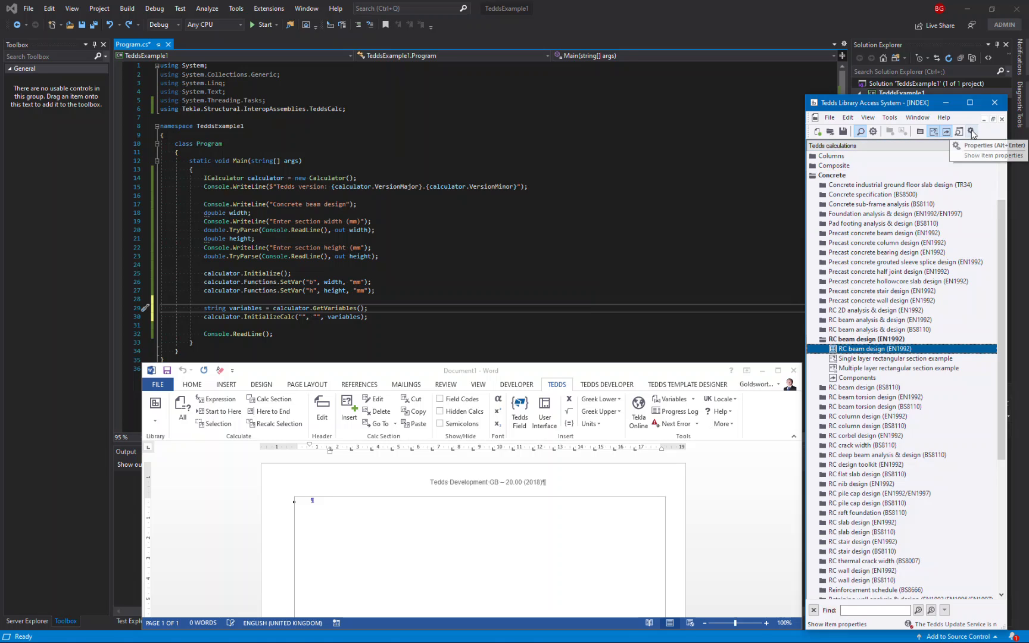
left_click(972, 131)
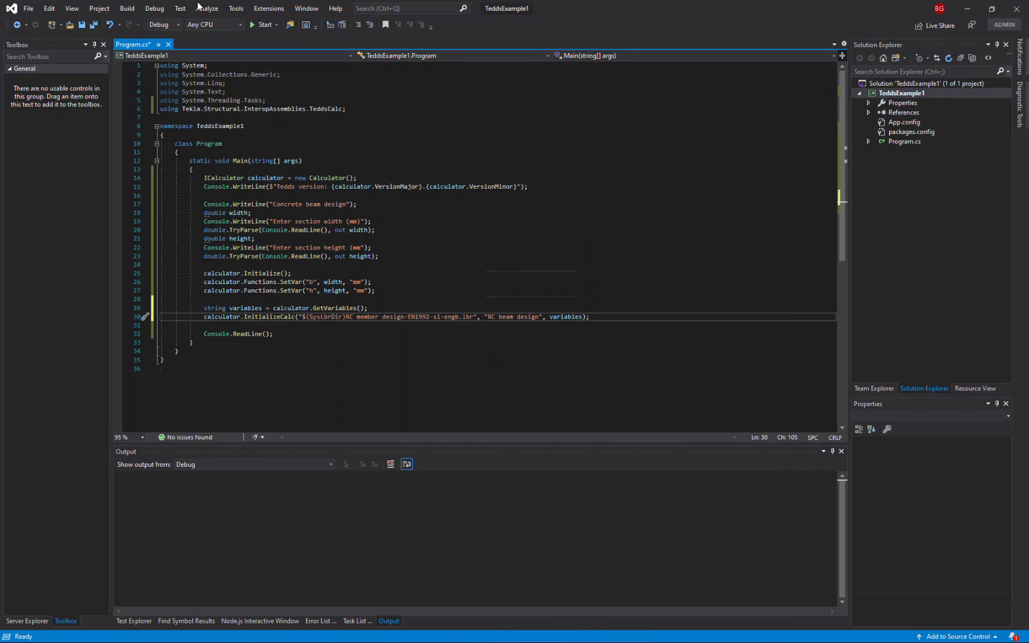
Step: Build the TeddsExample1 solution and start the console app in the debugger
left_click(129, 8)
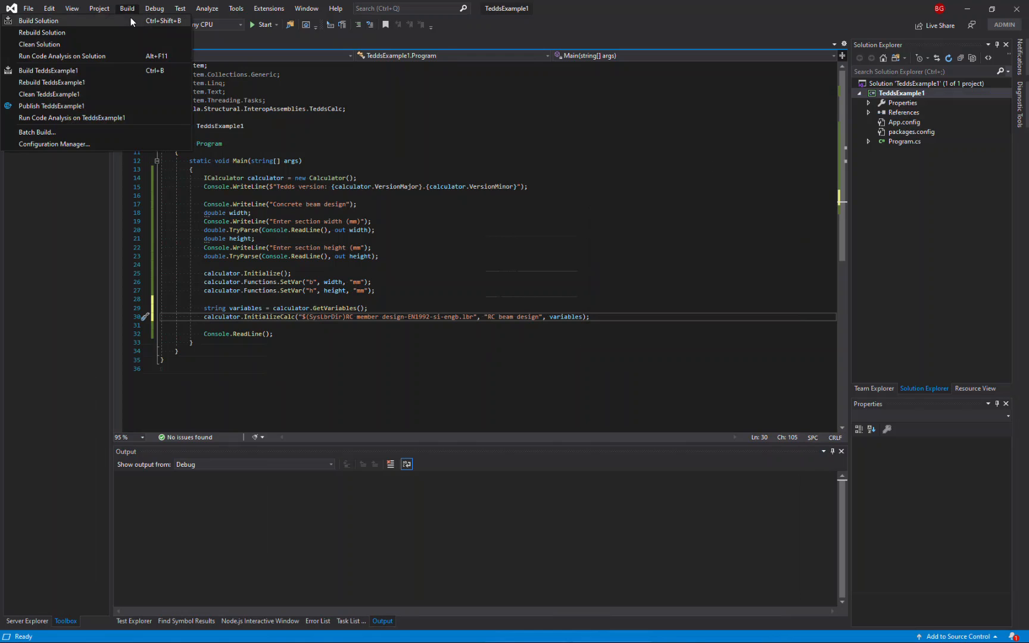
left_click(49, 22)
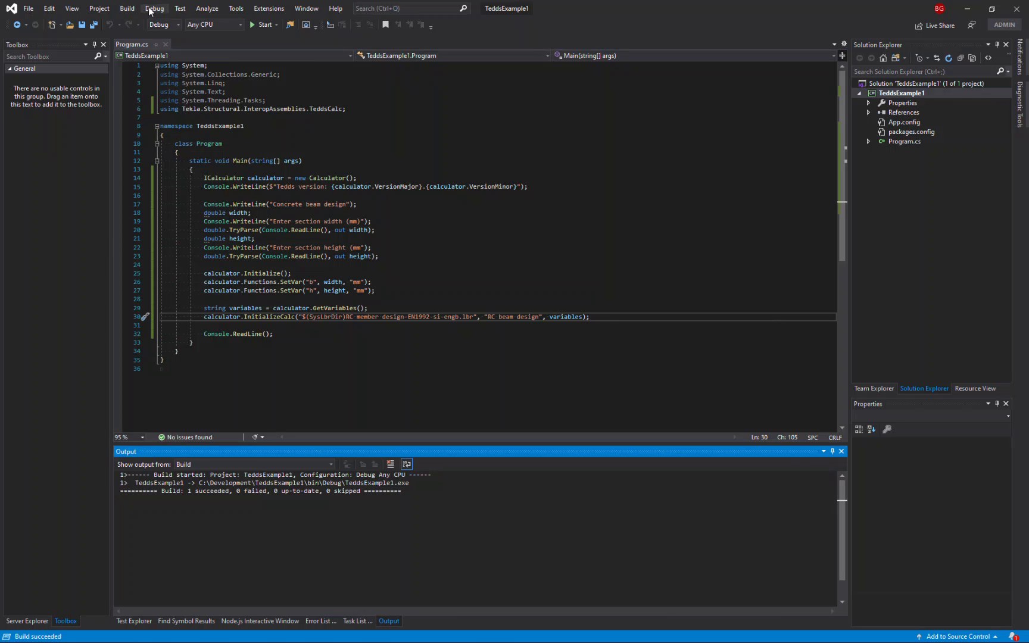
left_click(157, 8)
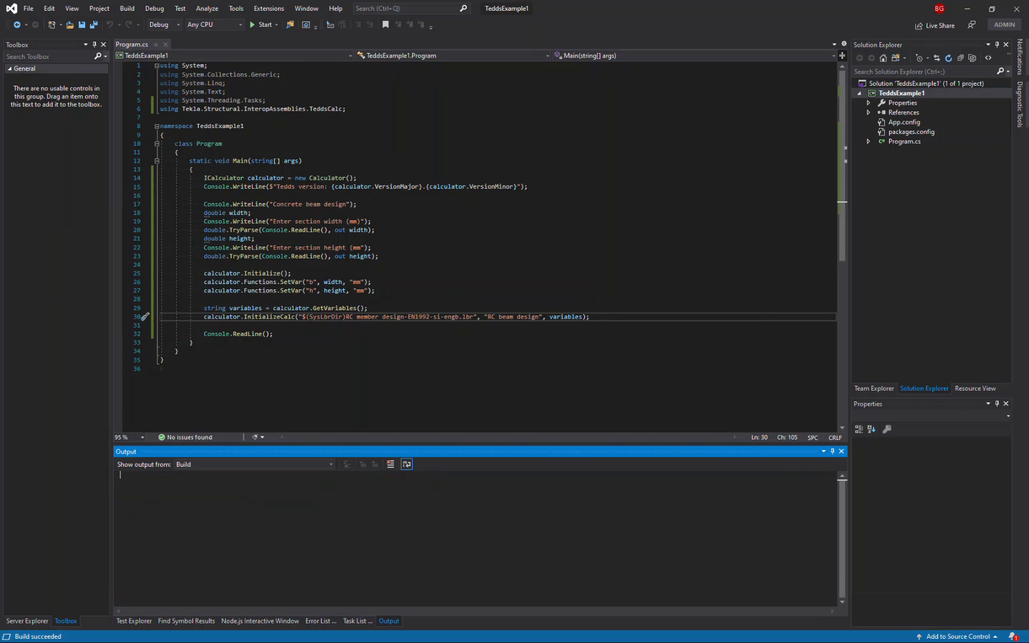
left_click(262, 25)
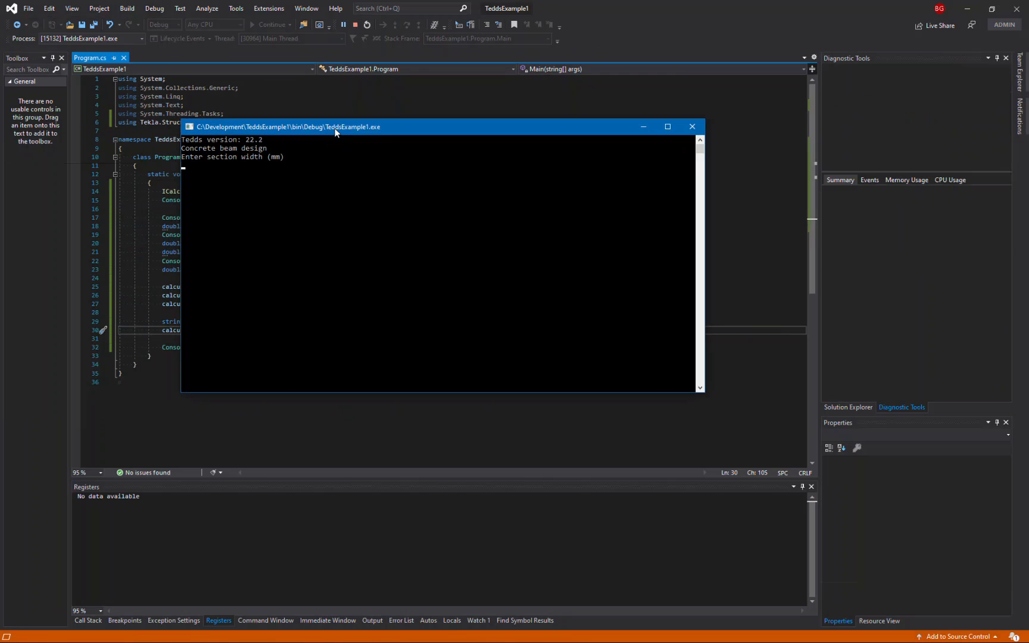
Step: Enter a 350 mm width in the console, then cancel the RC beam design calculation and abort its results
type("350")
type("500")
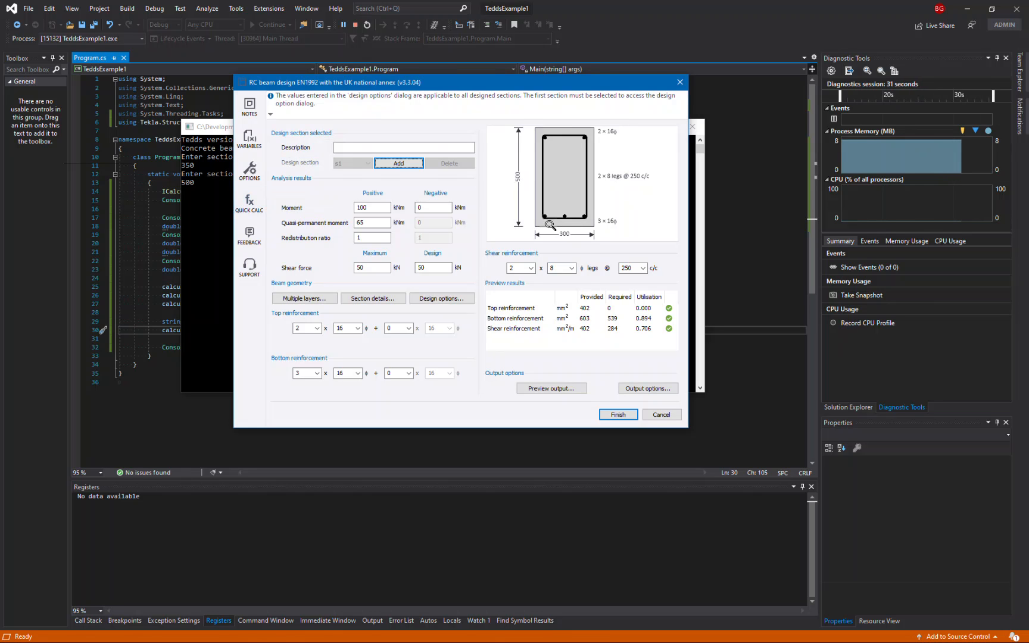
left_click(663, 415)
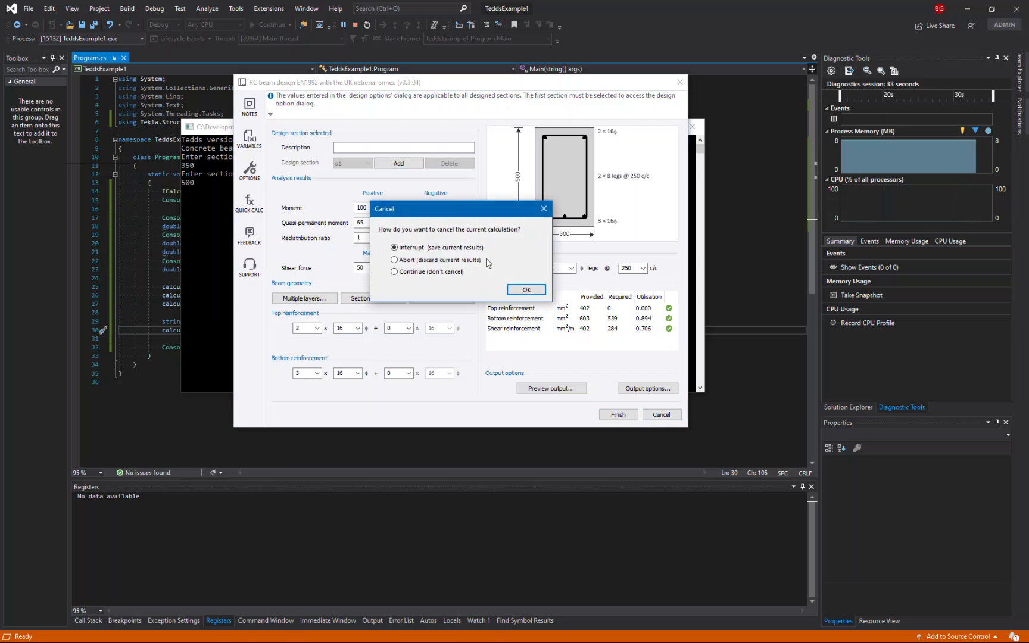
left_click(526, 289)
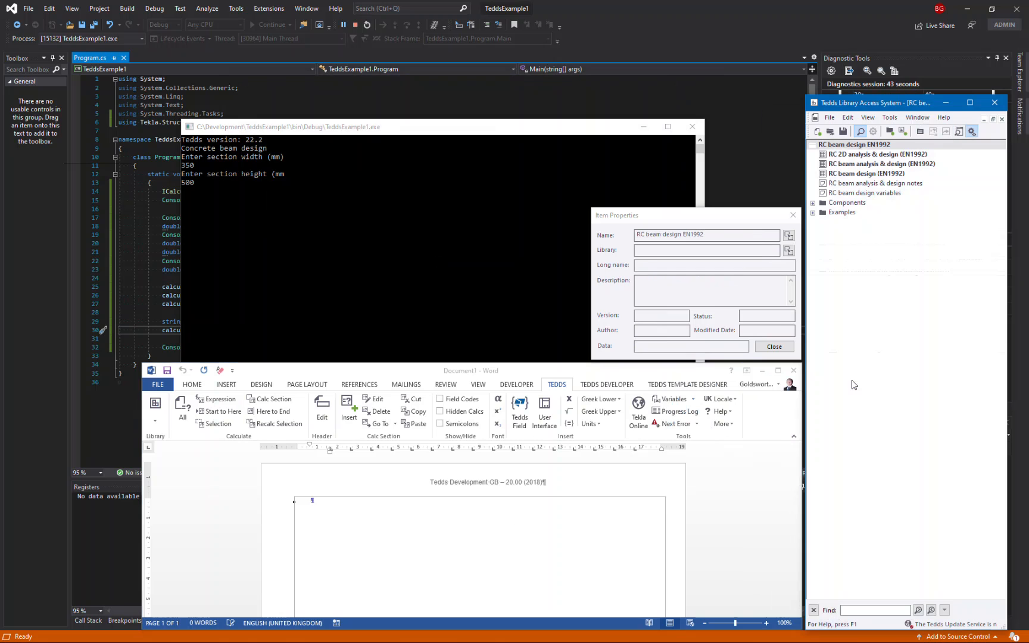
mouse_move(849, 193)
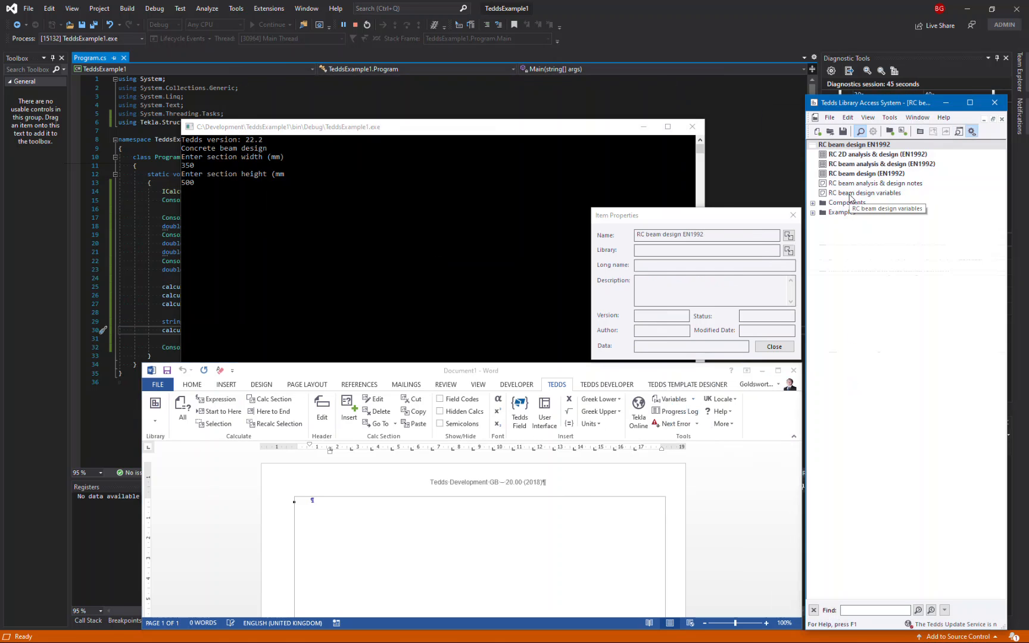
Step: Read the RC beam design variables notes down to the Beam geometry table
left_click(864, 193)
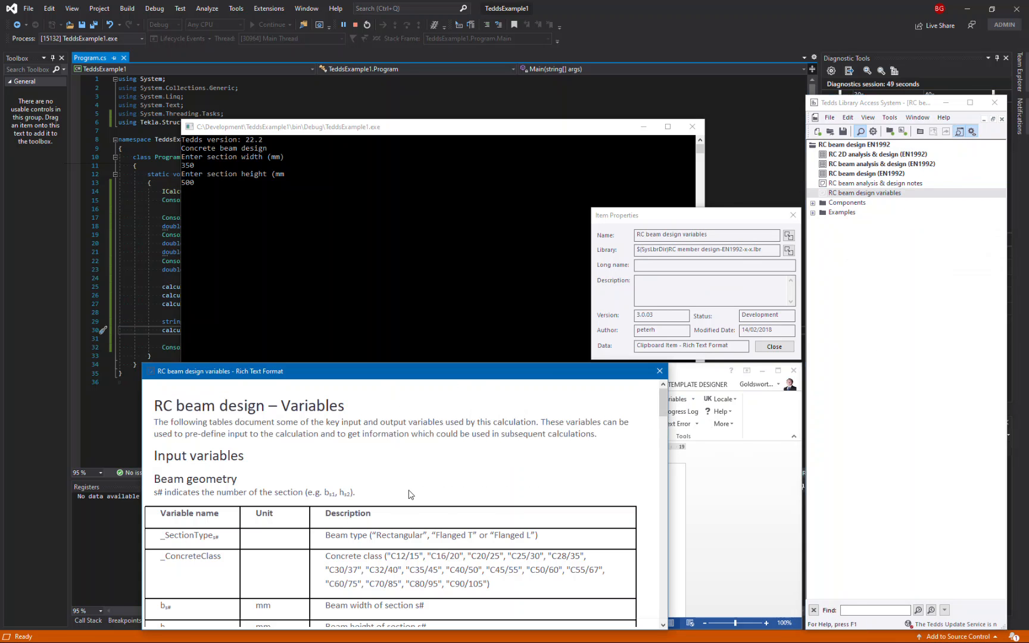
mouse_move(389, 484)
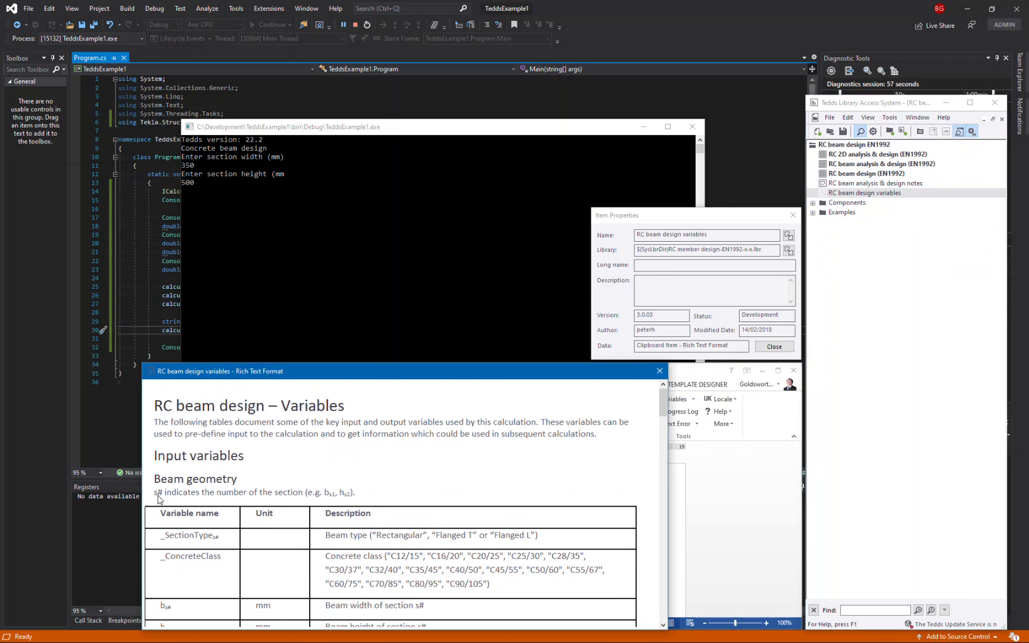
mouse_move(239, 499)
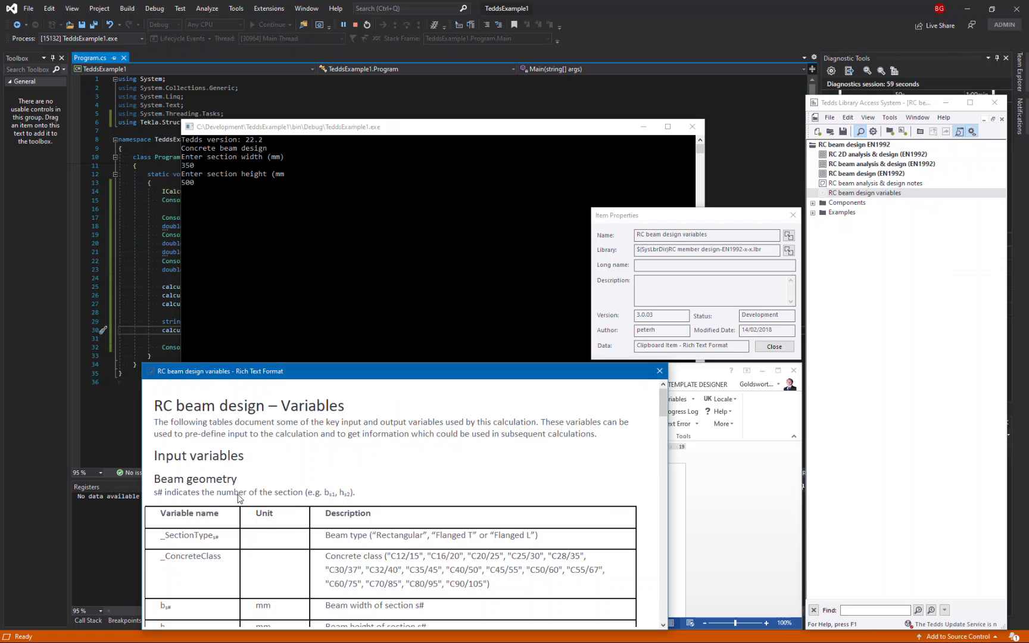
mouse_move(297, 499)
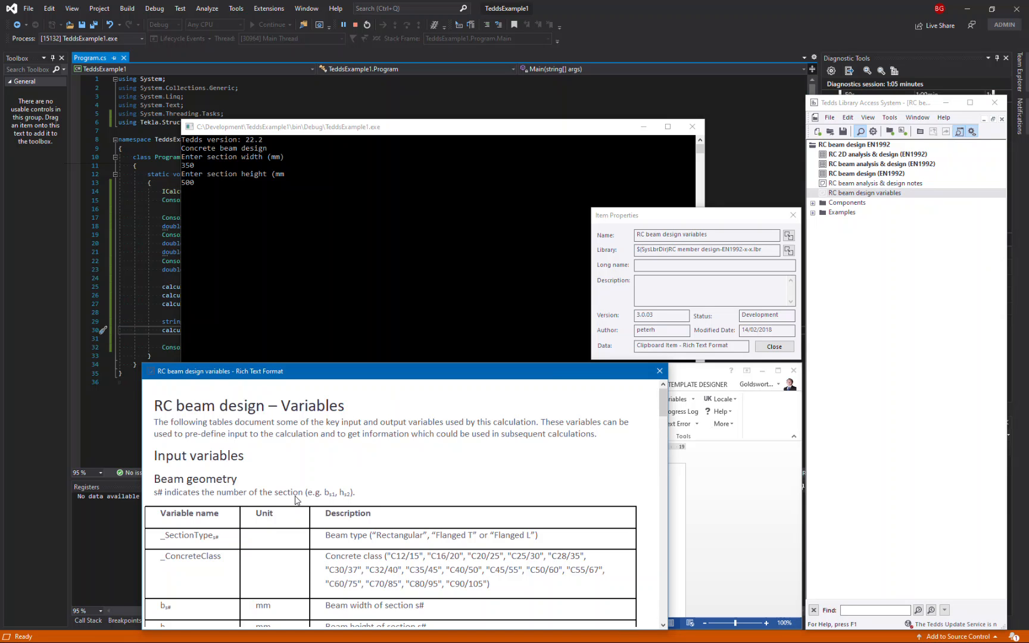
scroll("down", 3)
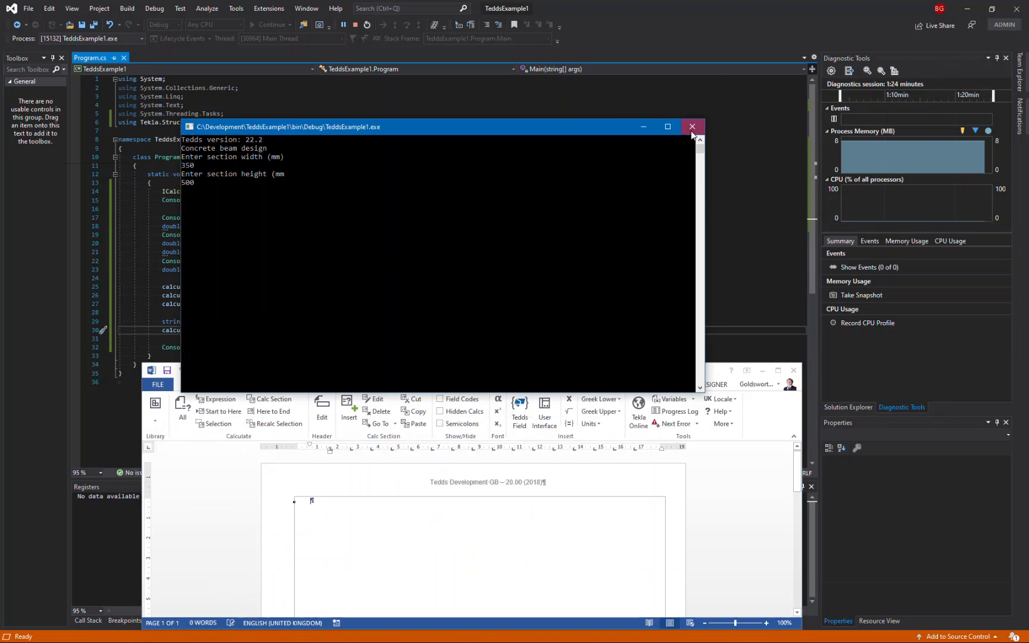
Step: Close the console app and rename the SetVar variable names to b_{s1} and h_{s1}
left_click(693, 126)
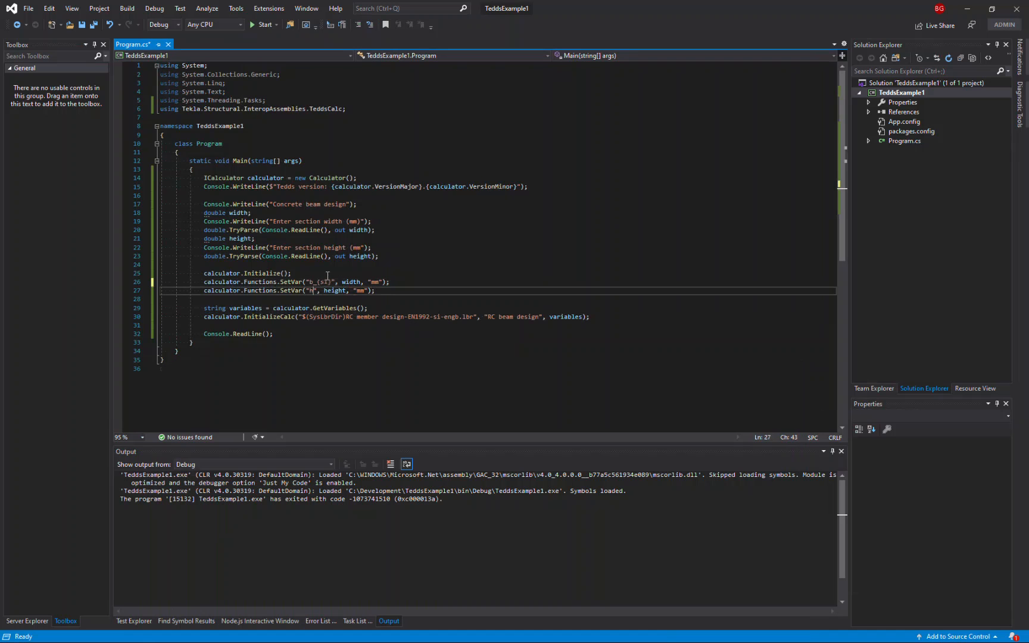
type("_{s1}")
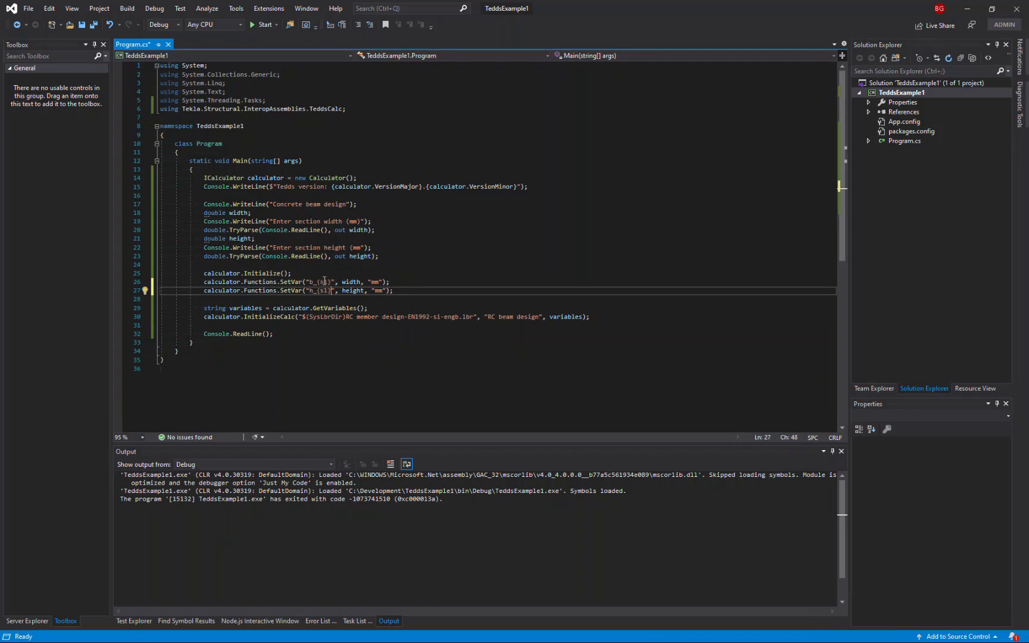
mouse_move(320, 283)
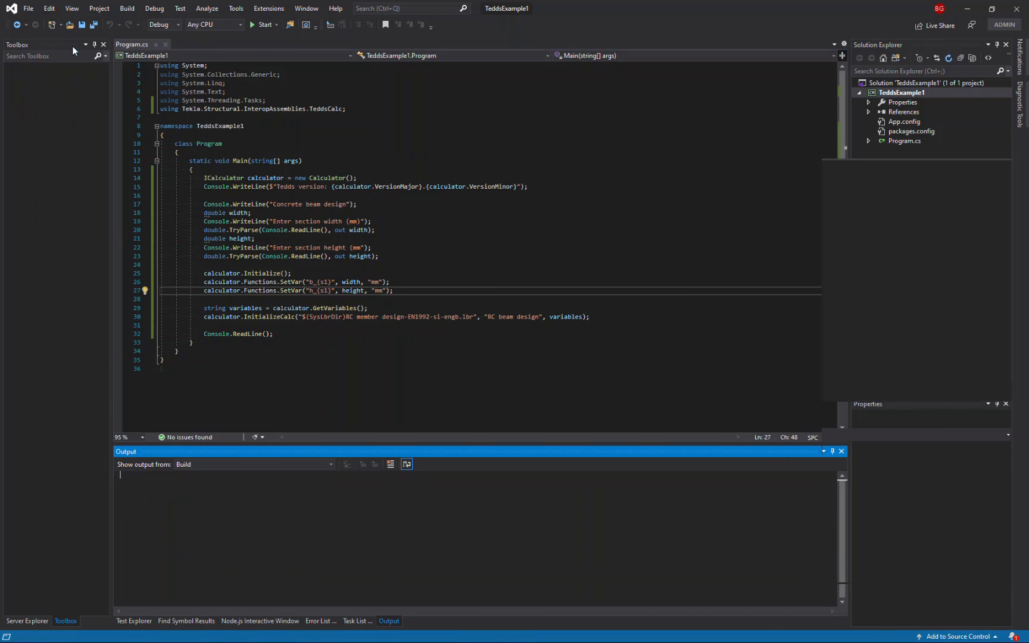
Step: Rerun the app and enter a 350 mm section width in the console
left_click(260, 25)
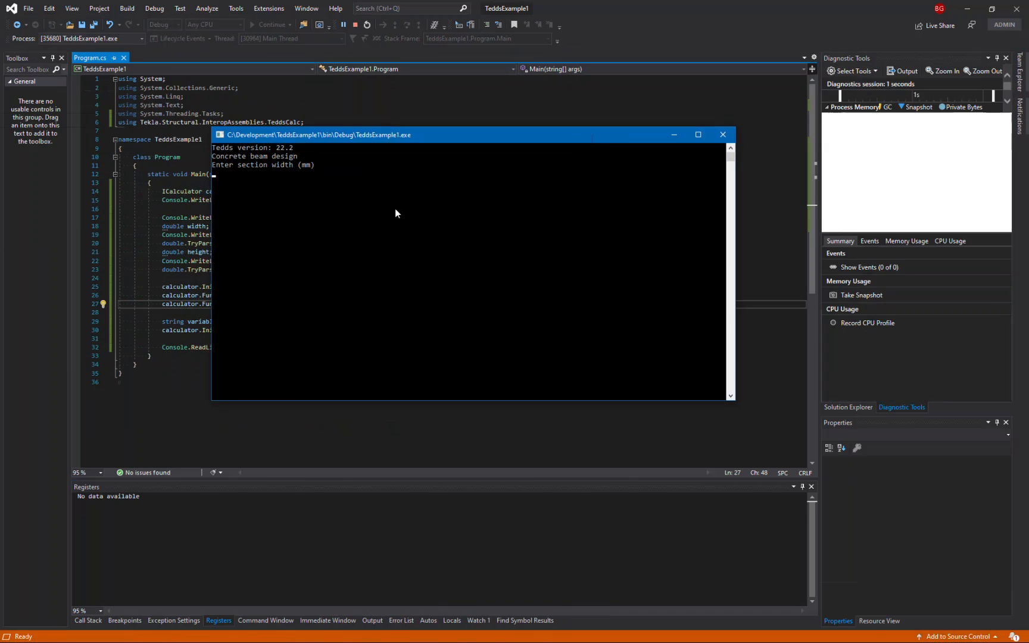
type("350")
type("550")
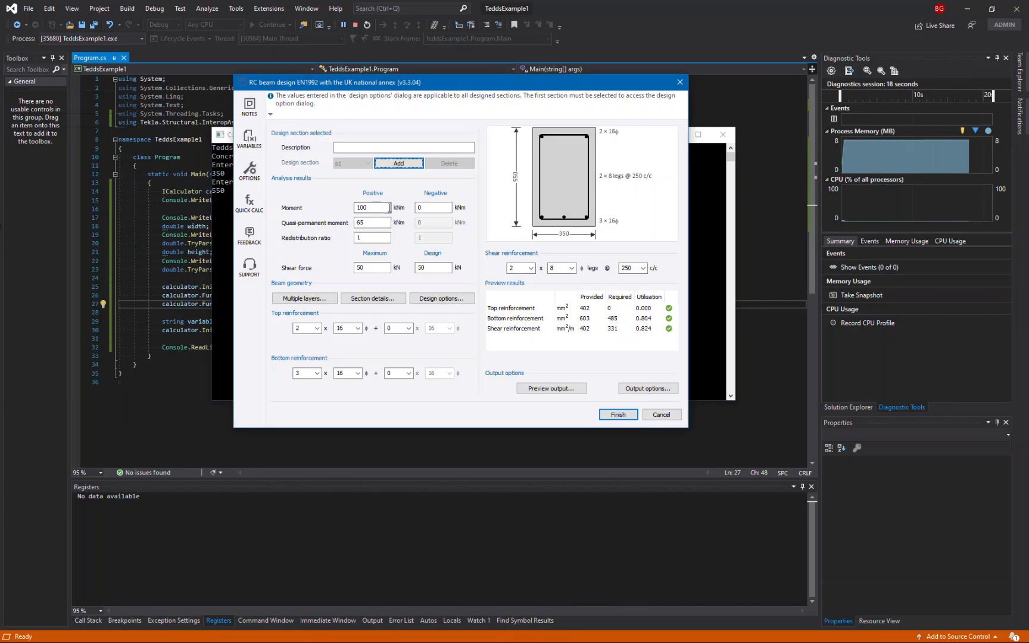
mouse_move(560, 238)
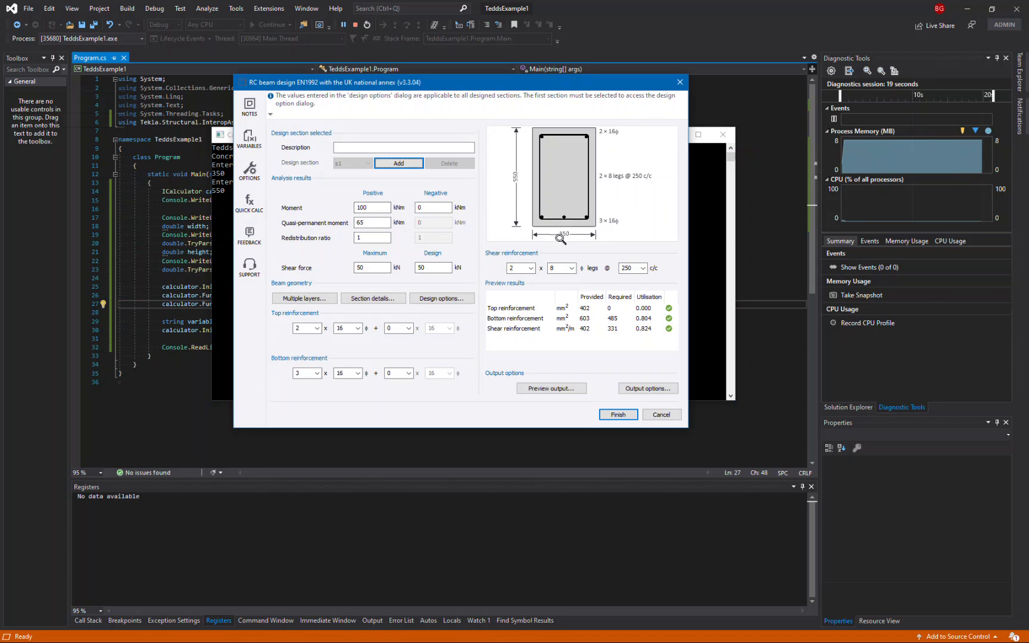